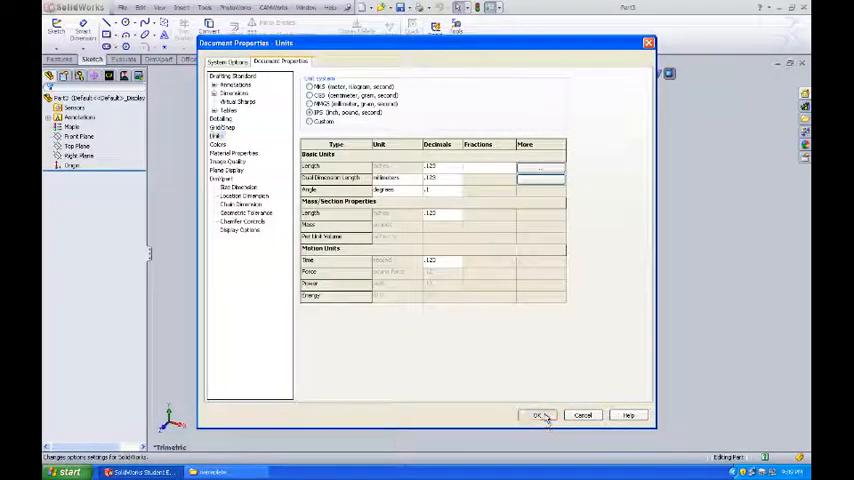
Confirm the IPS (inch, pound, second) unit system for the part.
click(538, 415)
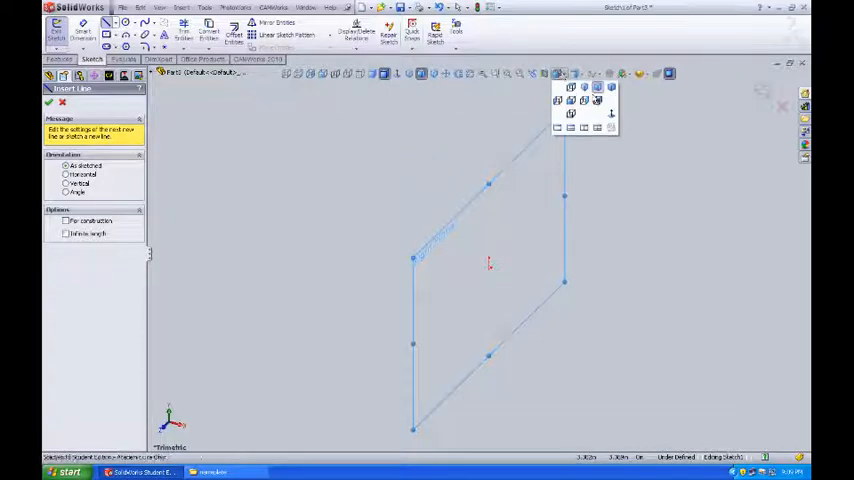
mouse_move(610, 125)
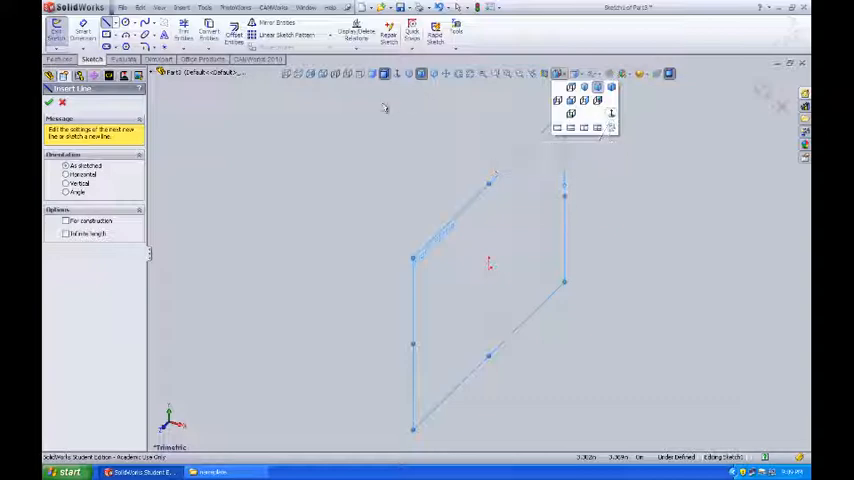
View the Right Plane head-on and draw the triangle's first edge from the origin.
click(397, 74)
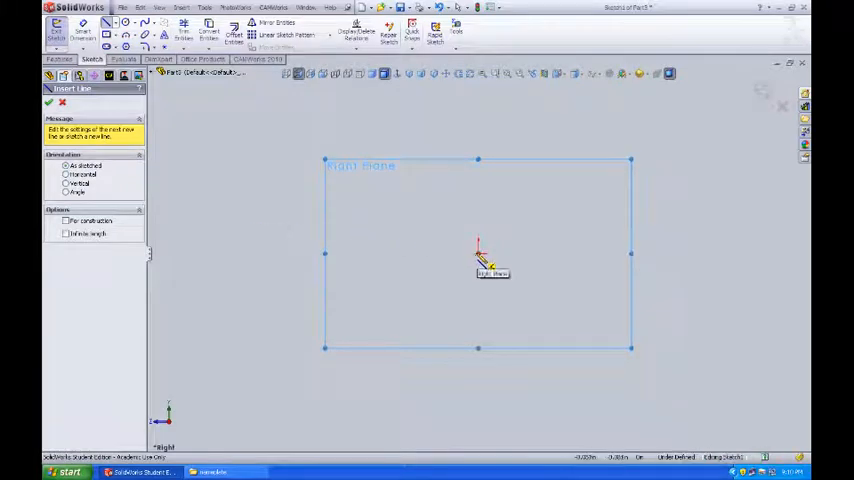
drag(478, 248, 535, 200)
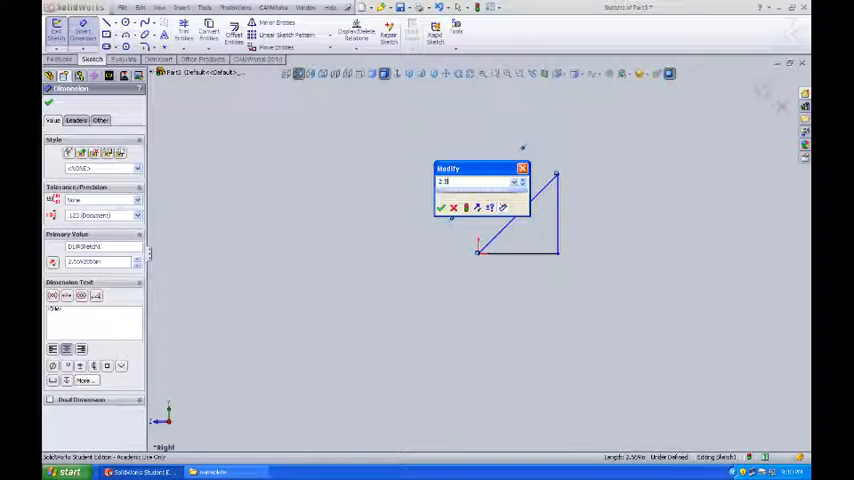
Accept 2.5 inches as the diagonal edge's dimension.
click(440, 207)
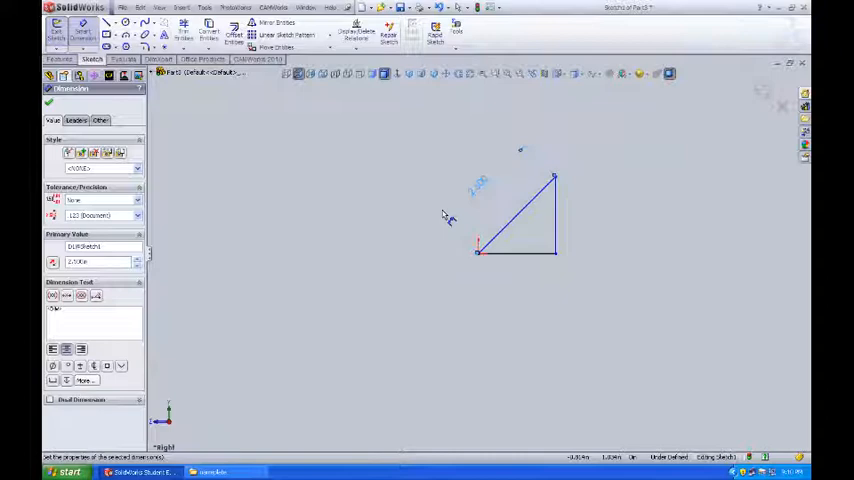